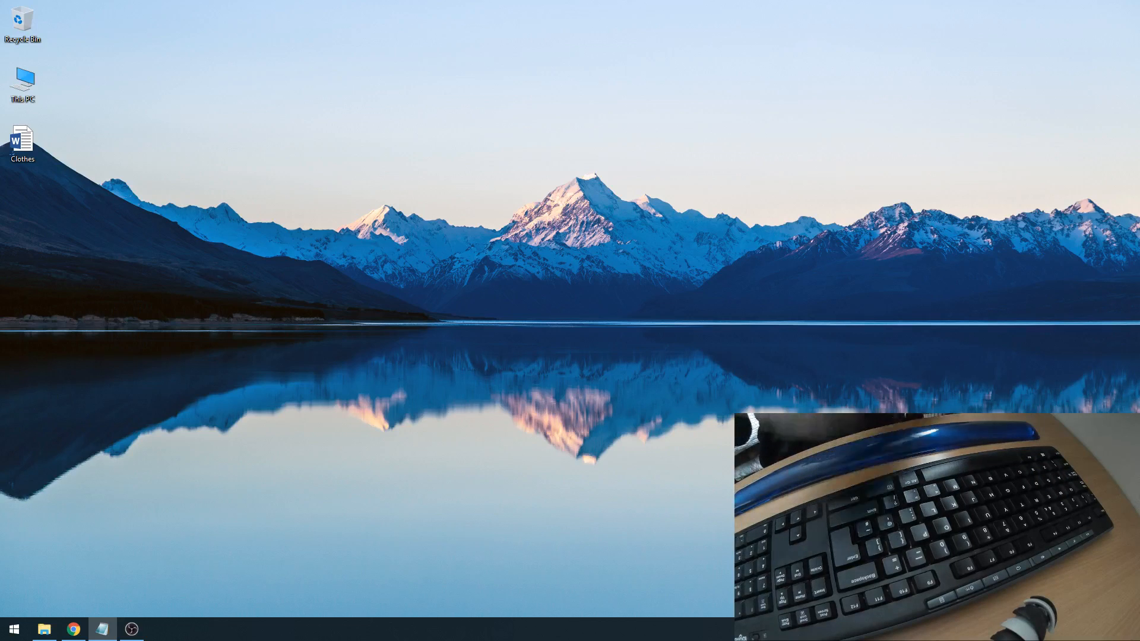
Open the Windows Start menu from the taskbar.
{"action": "left_click", "coordinate": [13, 628]}
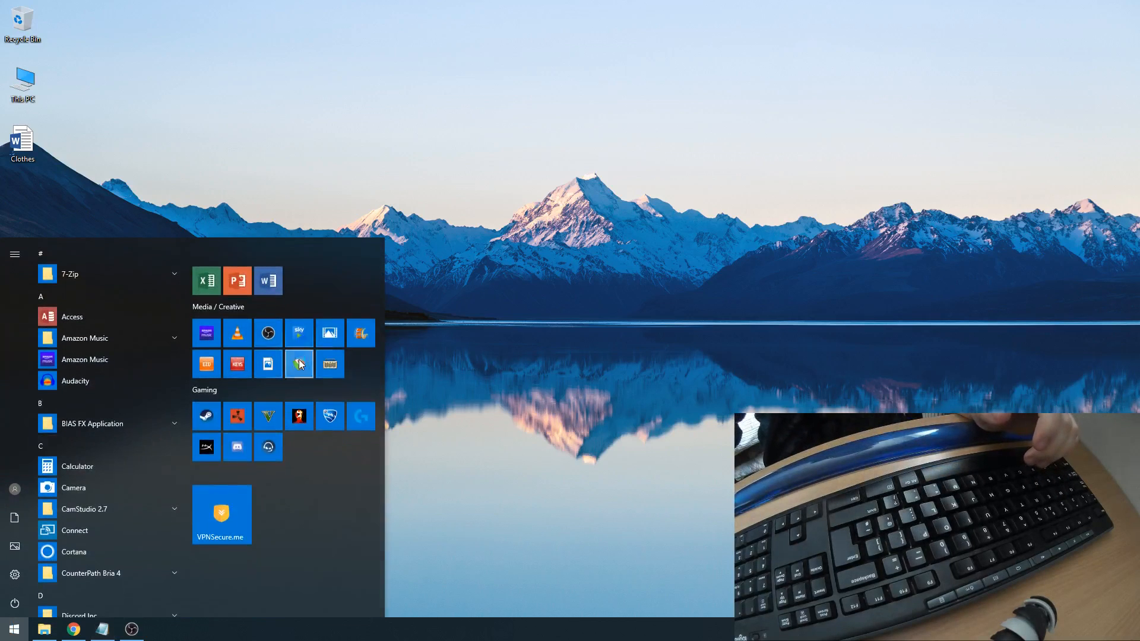
Launch REAPER and scroll the track list down to the EZdrummer track.
{"action": "left_click", "coordinate": [298, 363]}
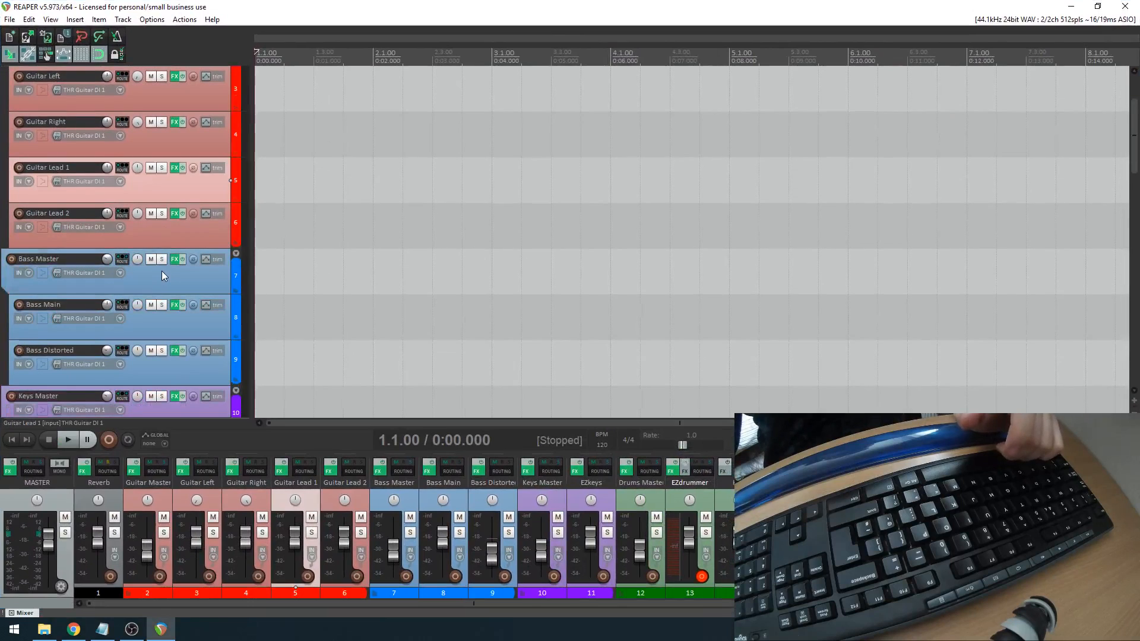
{"action": "scroll", "scroll_direction": "down", "scroll_amount": 3}
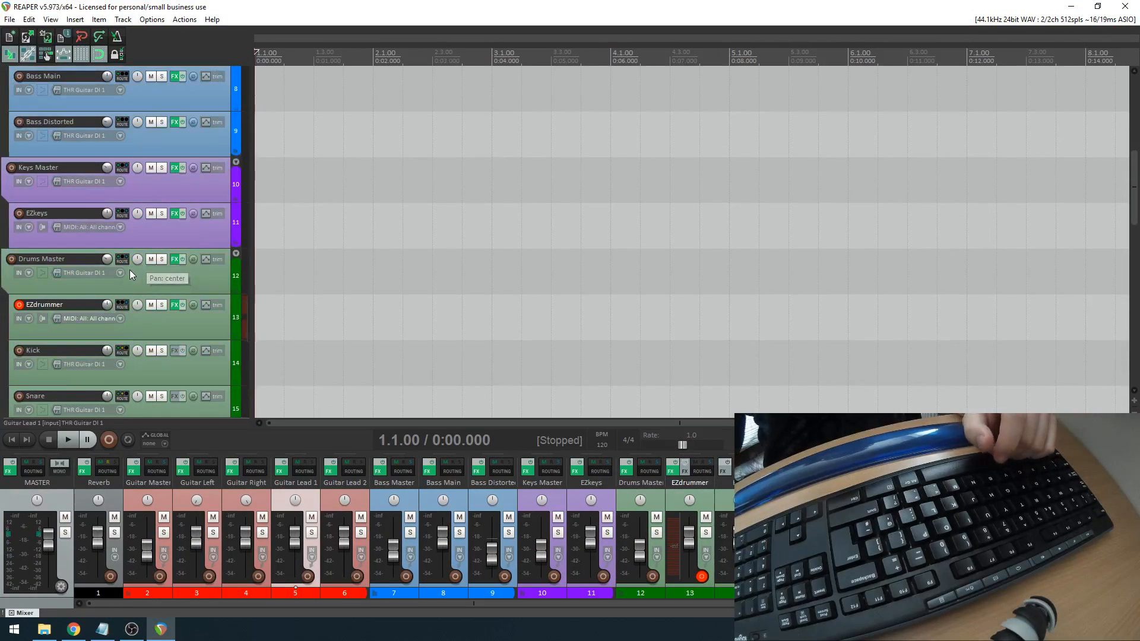
{"action": "scroll", "scroll_direction": "down", "scroll_amount": 3}
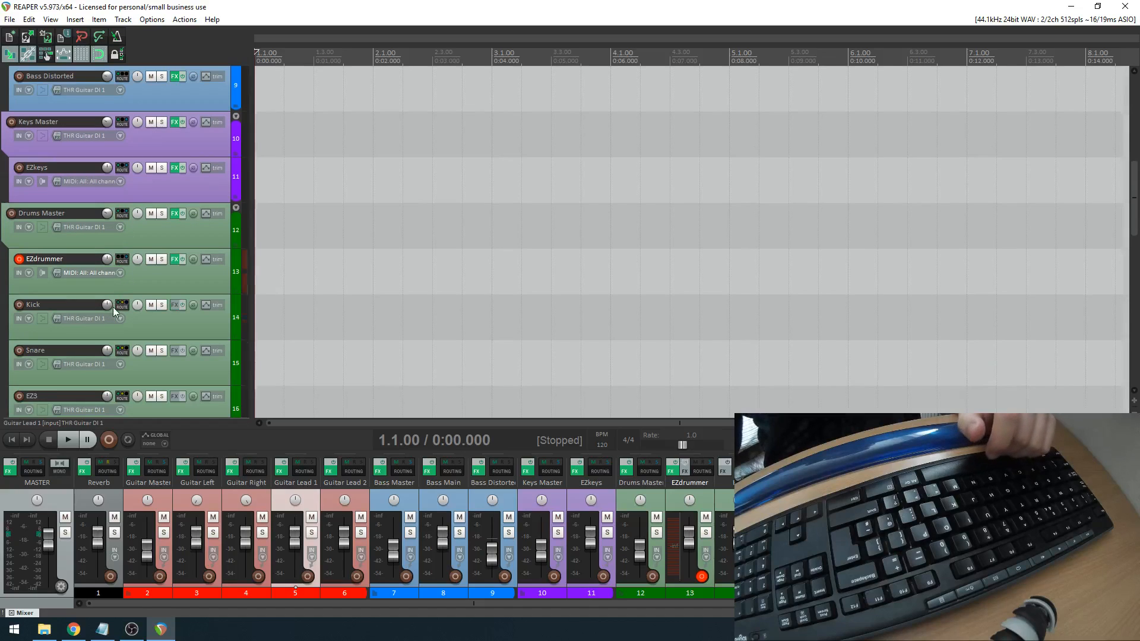
{"action": "mouse_move", "coordinate": [182, 288]}
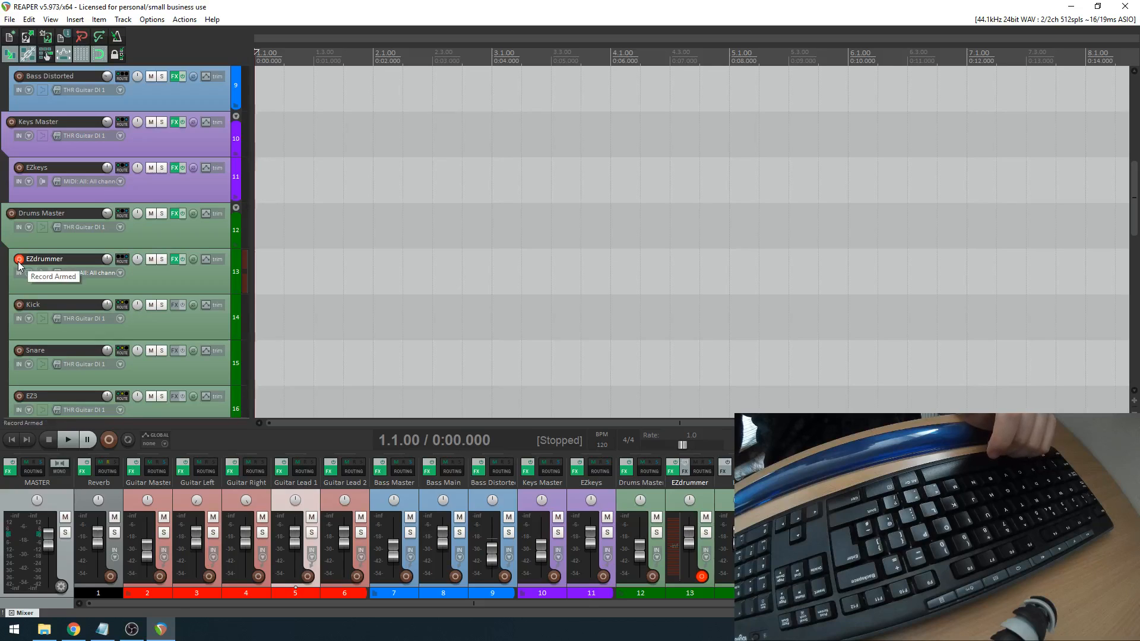
{"action": "left_click", "coordinate": [19, 260]}
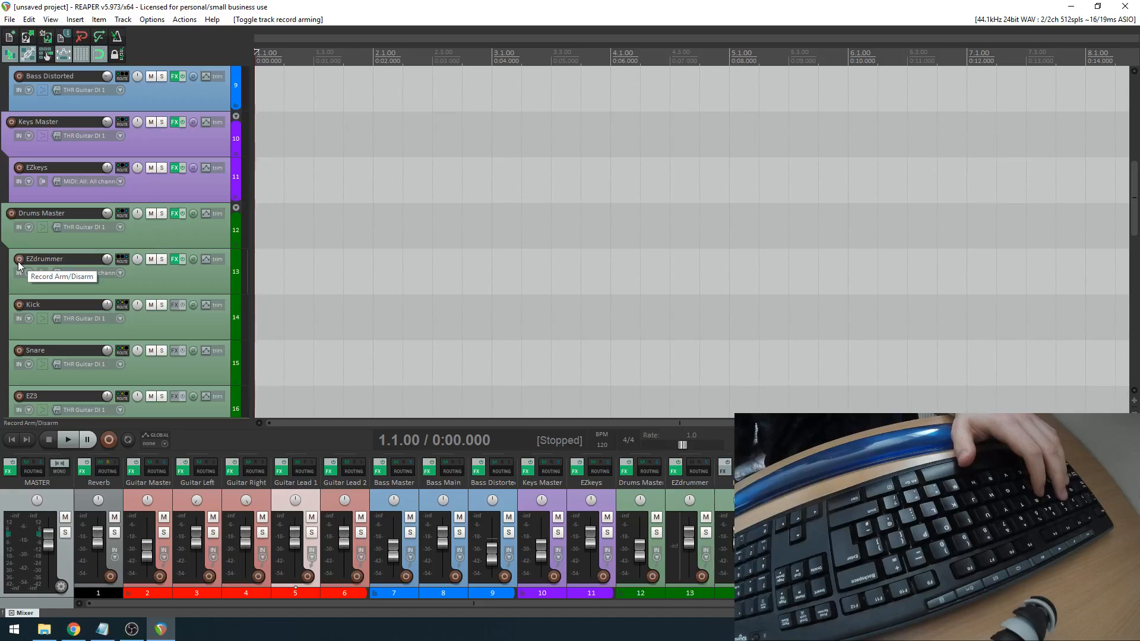
{"action": "left_click", "coordinate": [19, 260]}
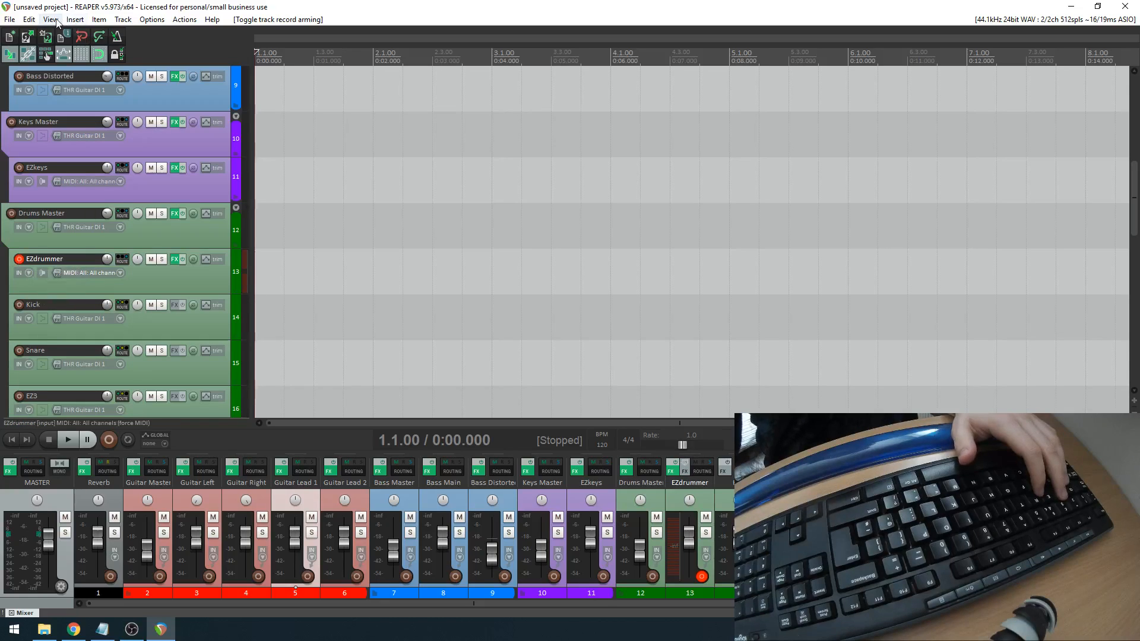
Open the Virtual MIDI keyboard from the View menu and nudge its window right.
{"action": "left_click", "coordinate": [50, 19]}
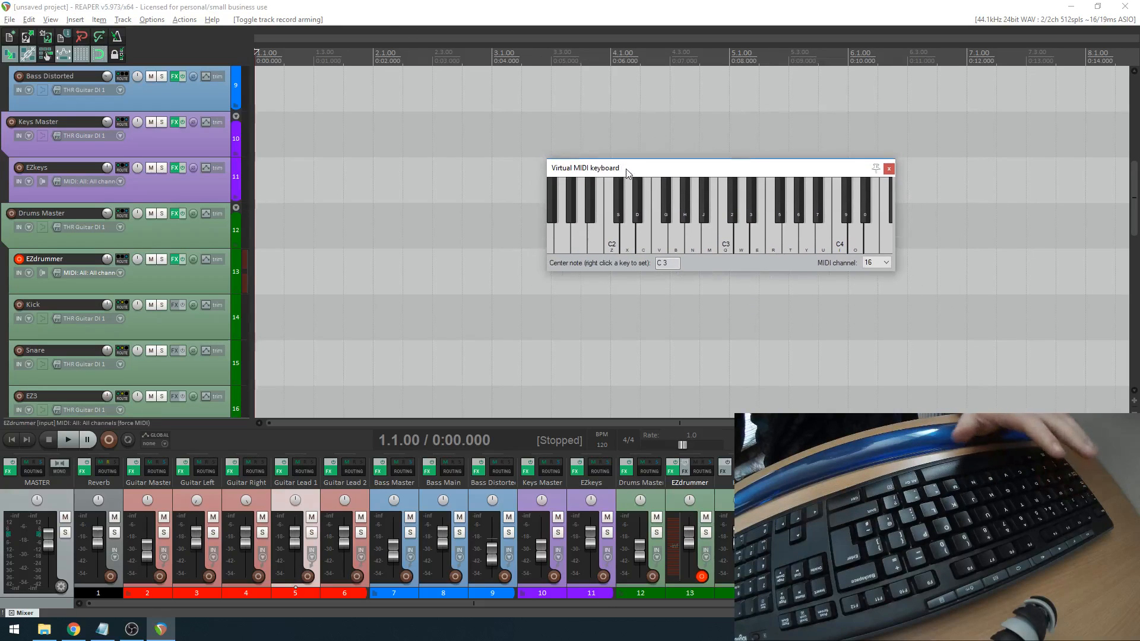
{"action": "mouse_move", "coordinate": [3, 274]}
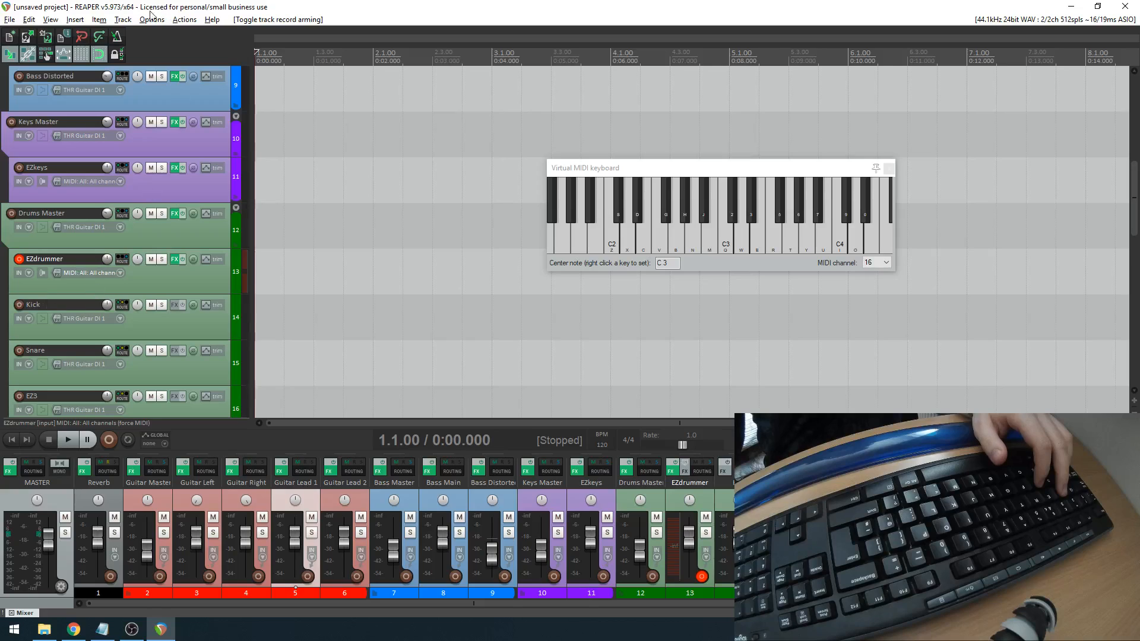
{"action": "mouse_move", "coordinate": [82, 227]}
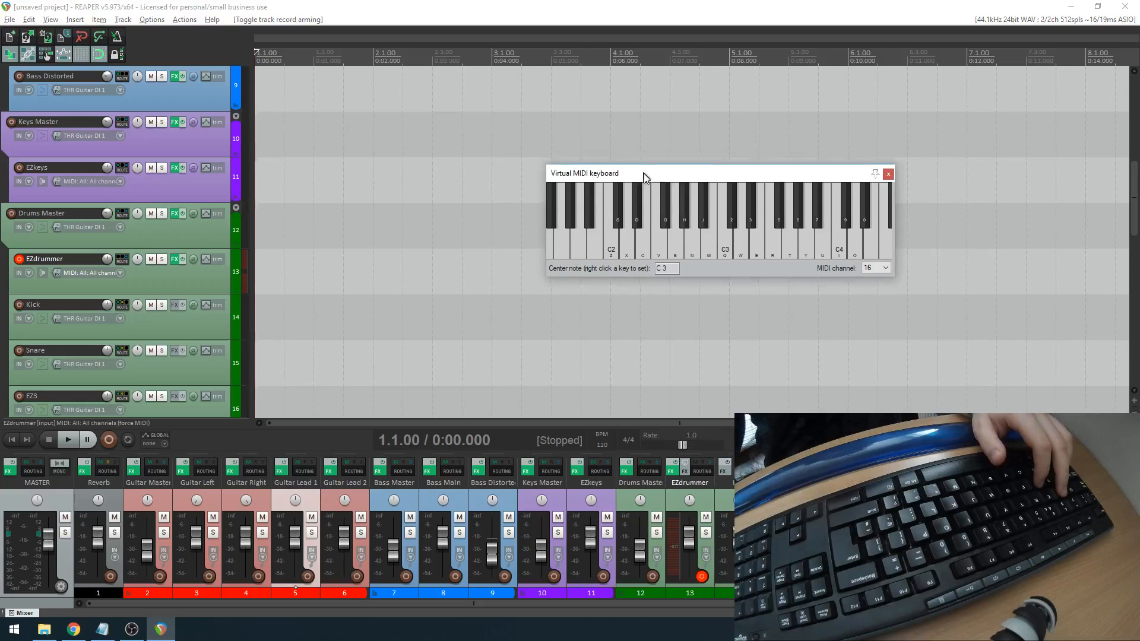
{"action": "left_click_drag", "start_coordinate": [642, 173], "coordinate": [647, 168]}
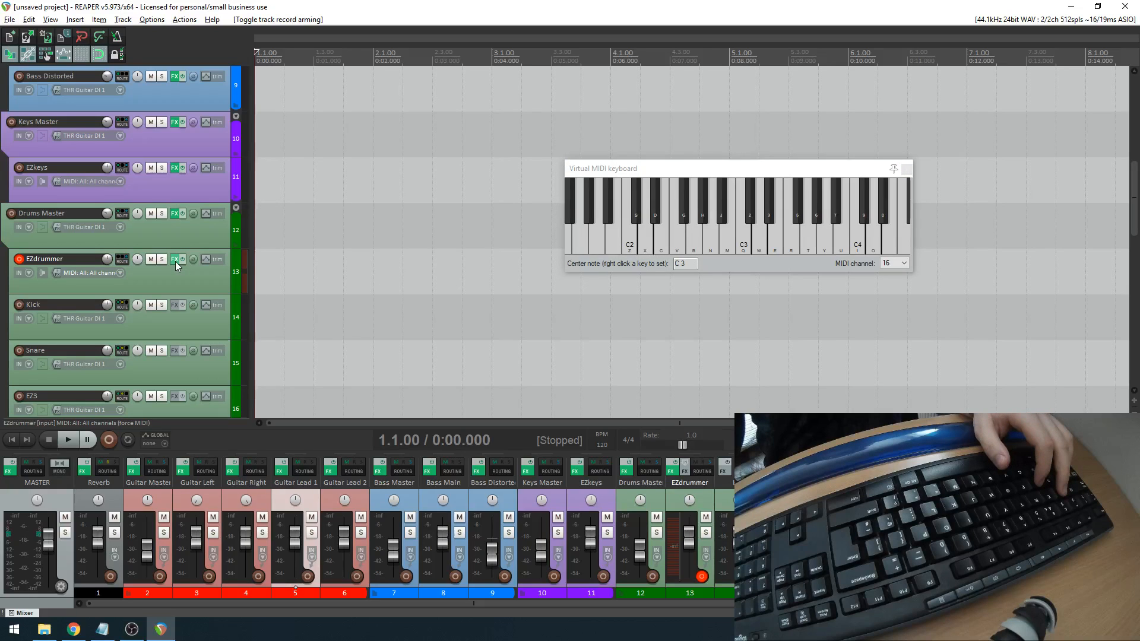
Open EZdrummer 2 in the EZdrummer track's FX window.
{"action": "left_click", "coordinate": [175, 258]}
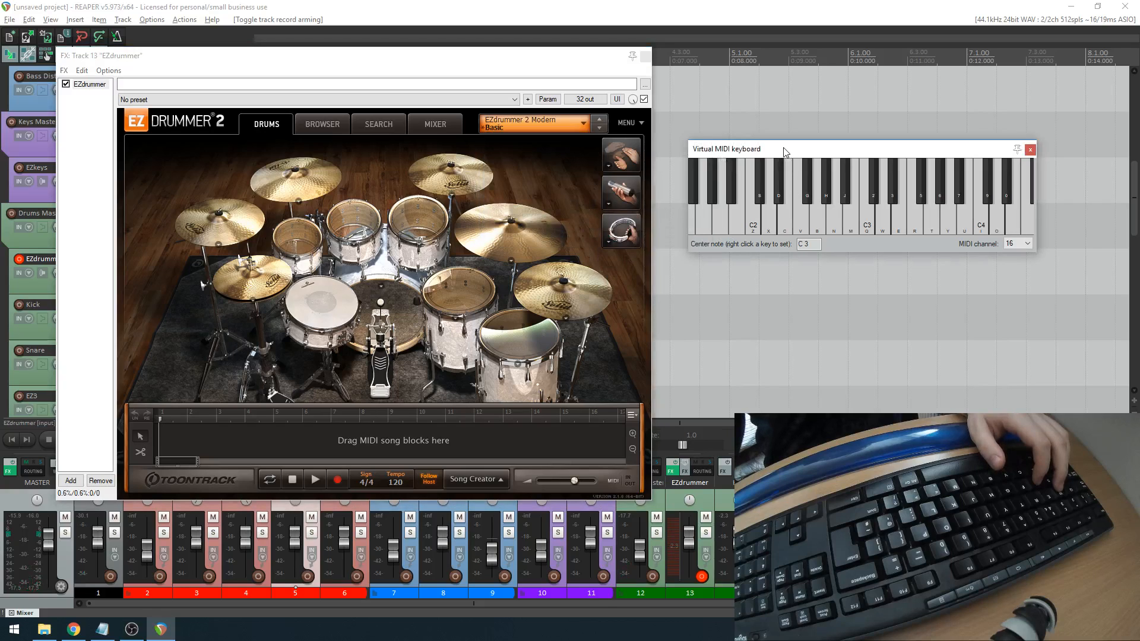
Tap a rhythm in Tap2Find, show the matching beats, and audition Fills 27.
{"action": "left_click", "coordinate": [377, 123]}
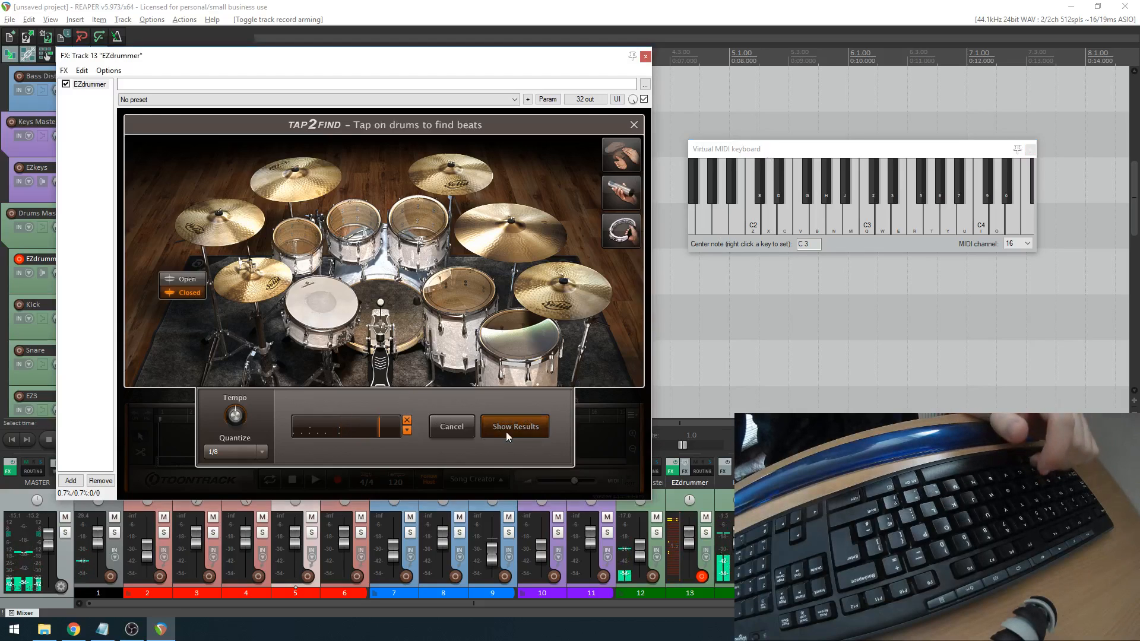
{"action": "left_click", "coordinate": [514, 427]}
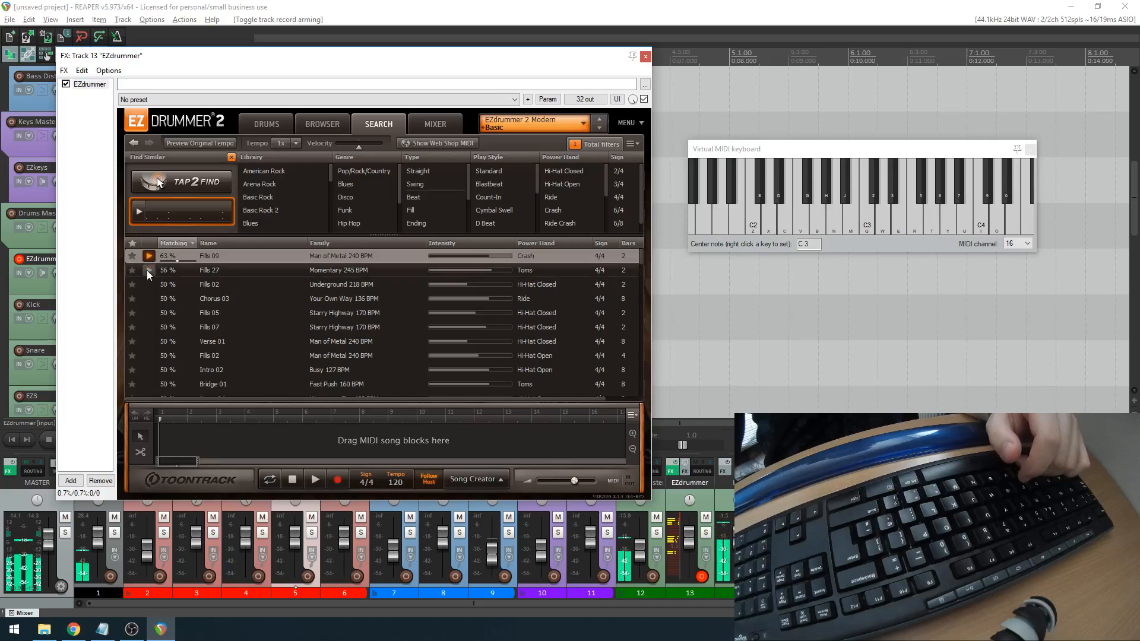
{"action": "left_click", "coordinate": [149, 270]}
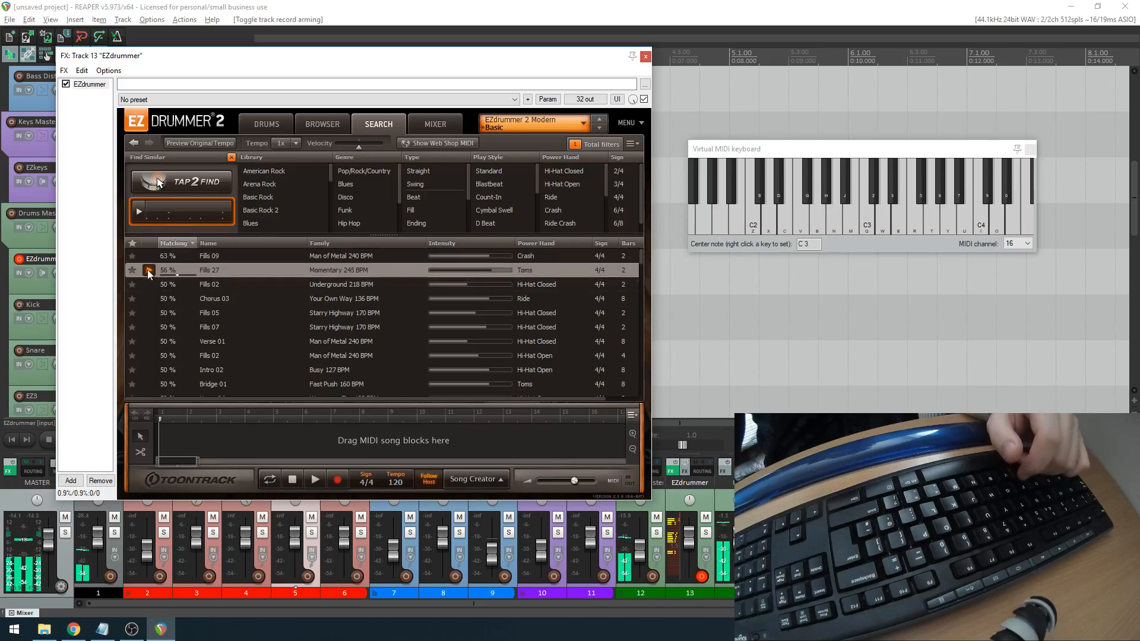